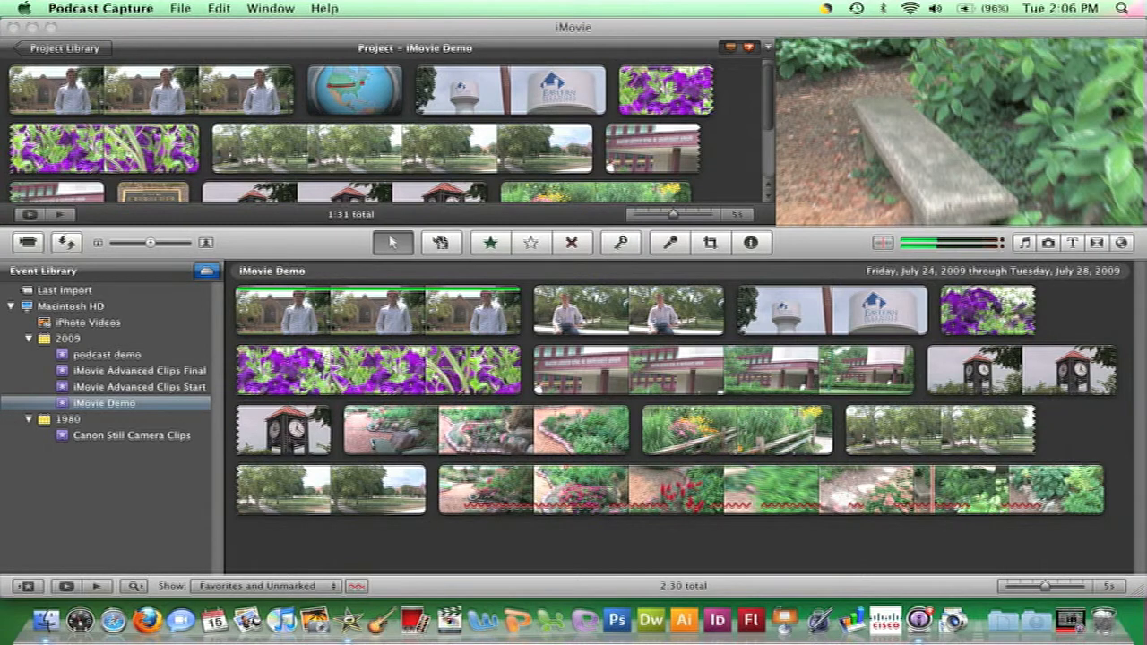
mouse_move(1102, 251)
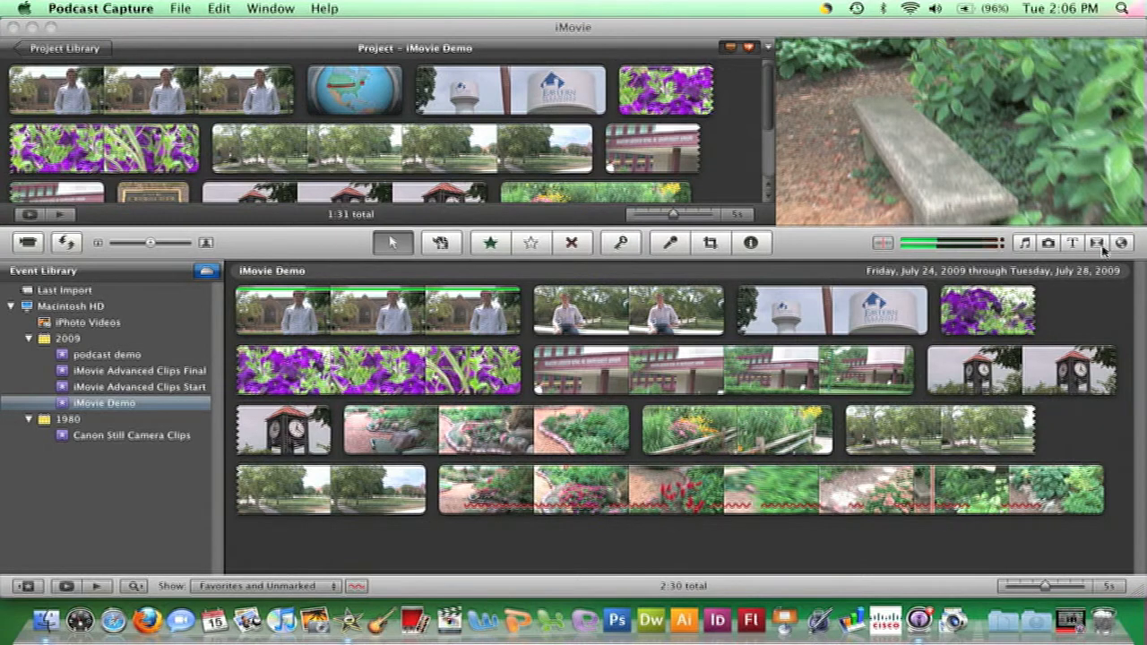
Show the transitions browser with Cross Dissolve, Fade to Black and the other transitions
left_click(1097, 244)
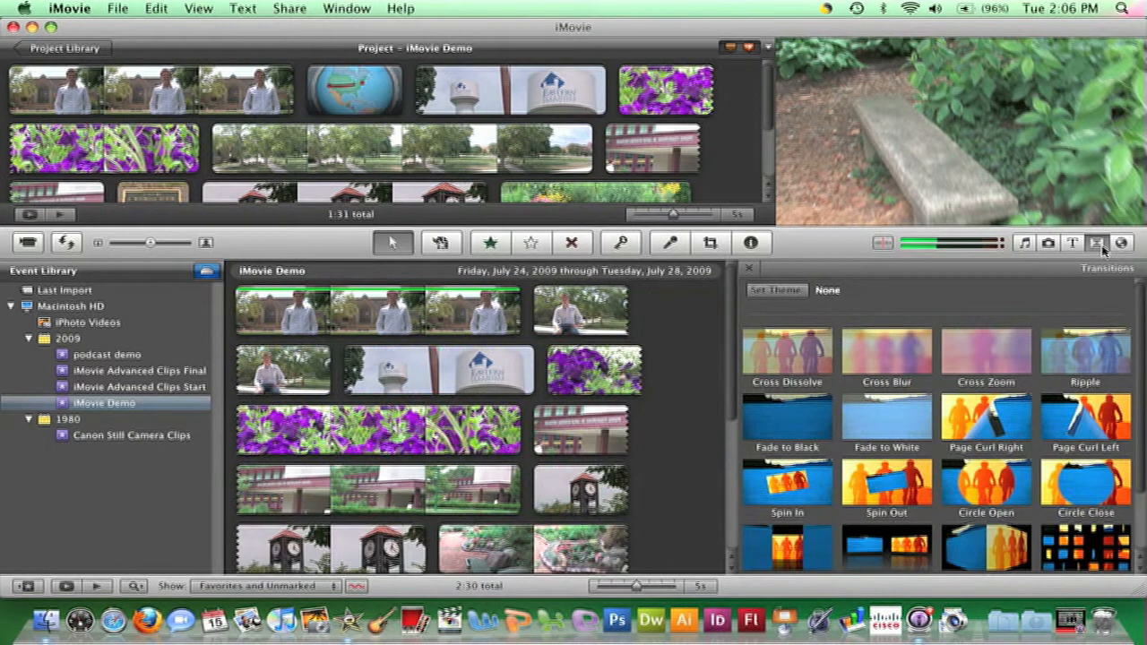
mouse_move(1097, 244)
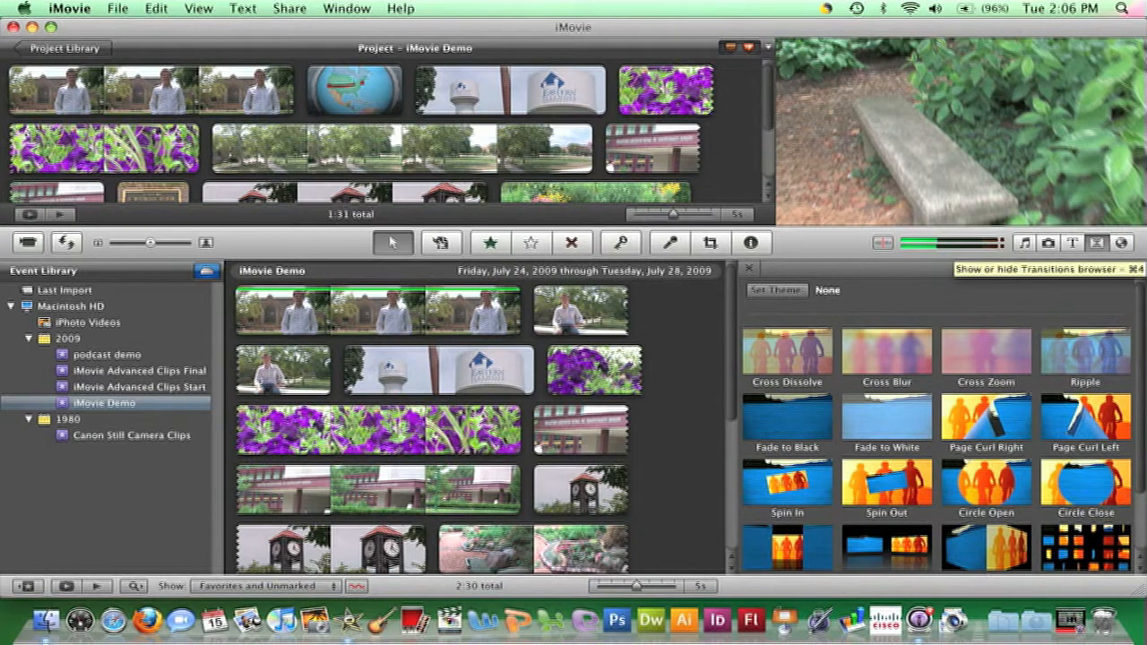
mouse_move(1084, 357)
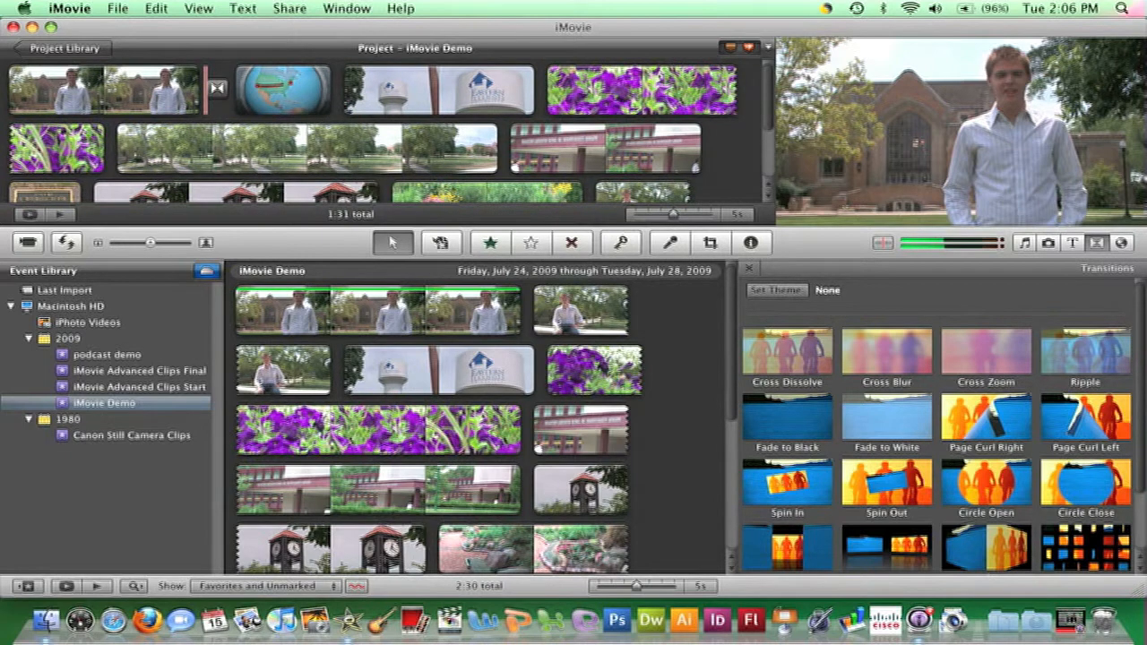
In Project Properties, enable automatic transitions using Cross Dissolve
left_click(119, 7)
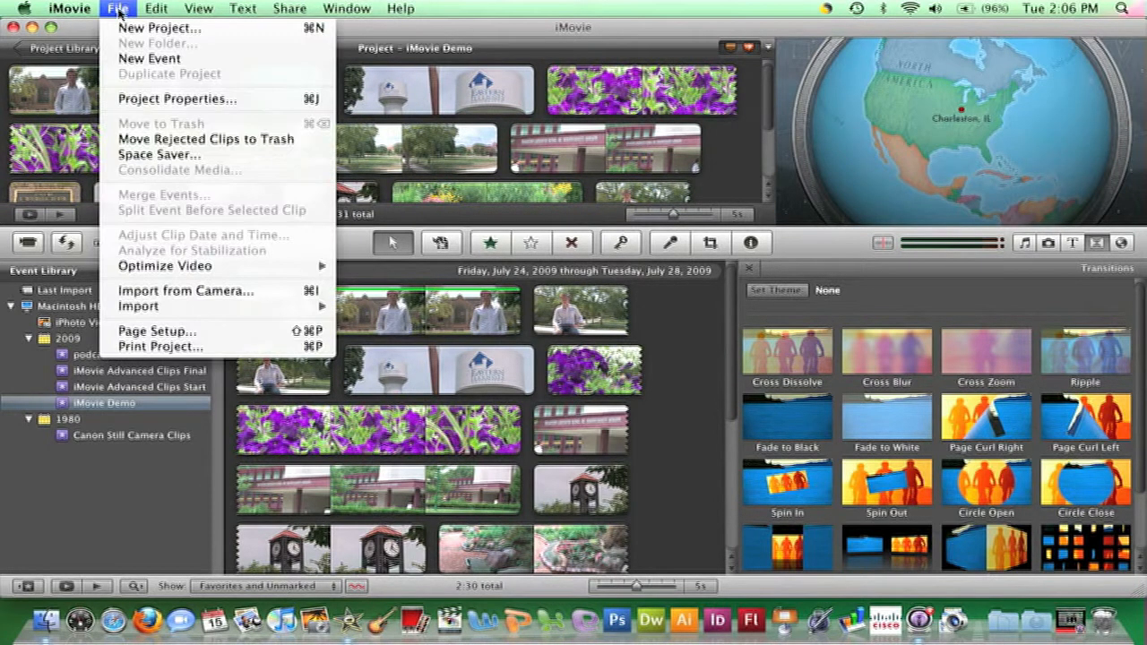
mouse_move(151, 101)
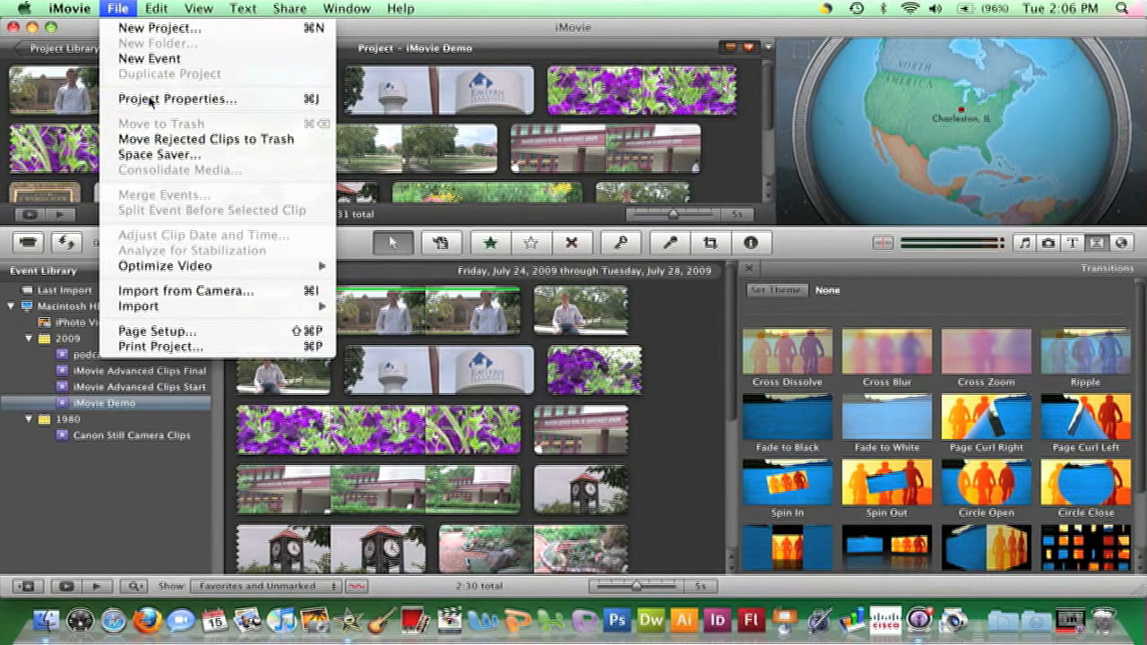
left_click(176, 98)
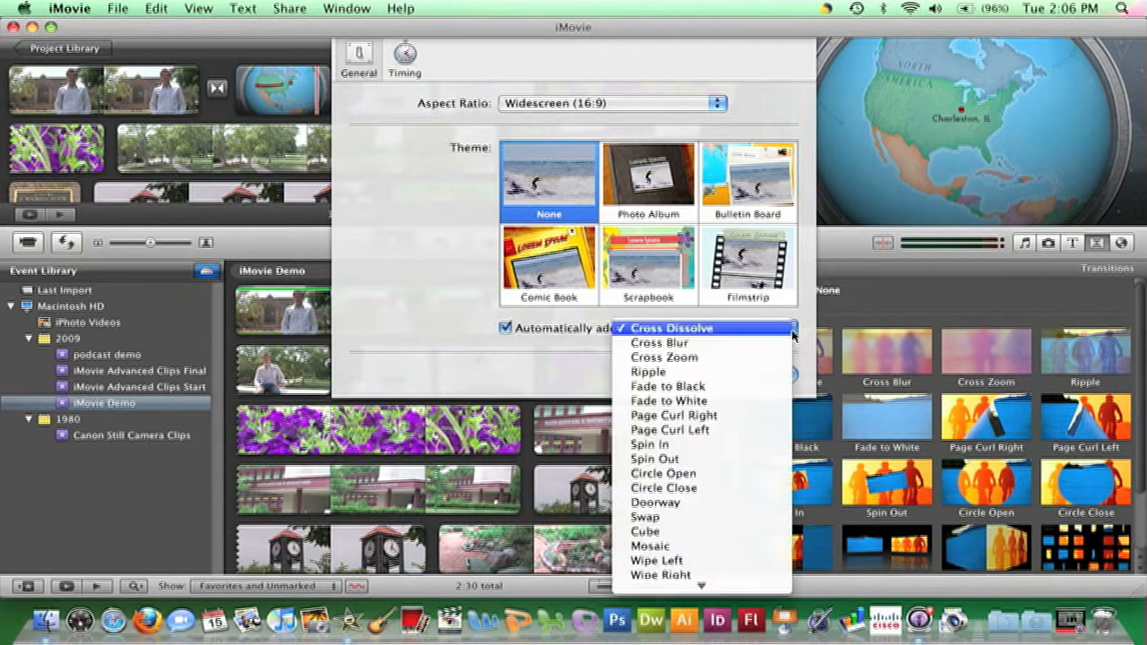
left_click(670, 328)
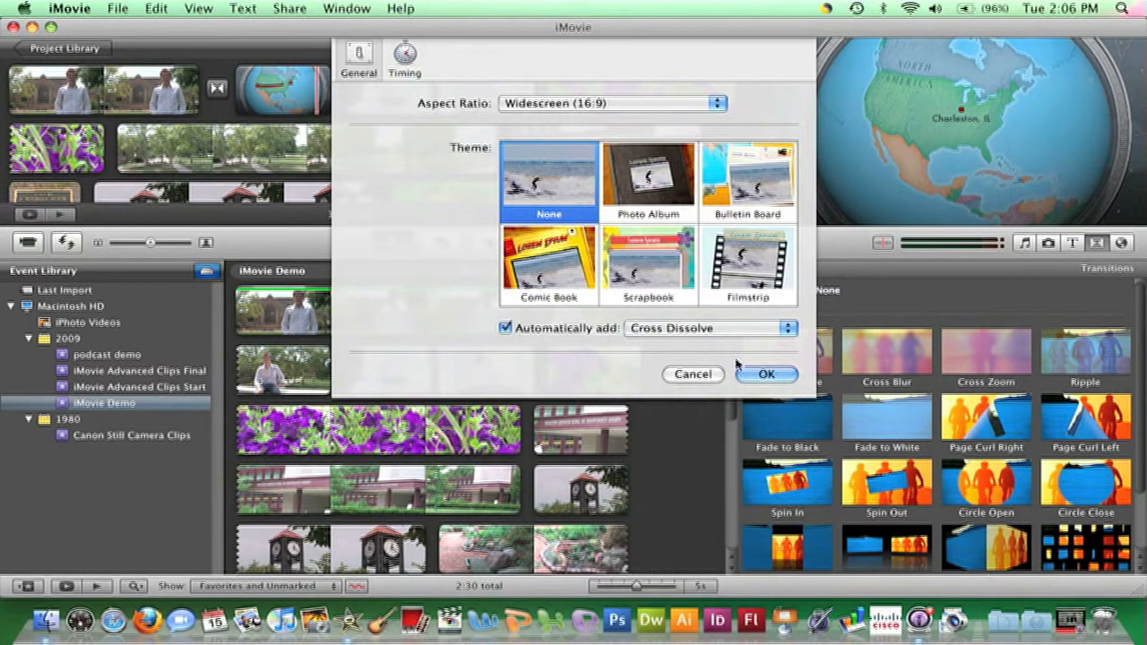
Confirm the setting so Cross Dissolve transitions appear between every clip at 0.5 s
left_click(765, 374)
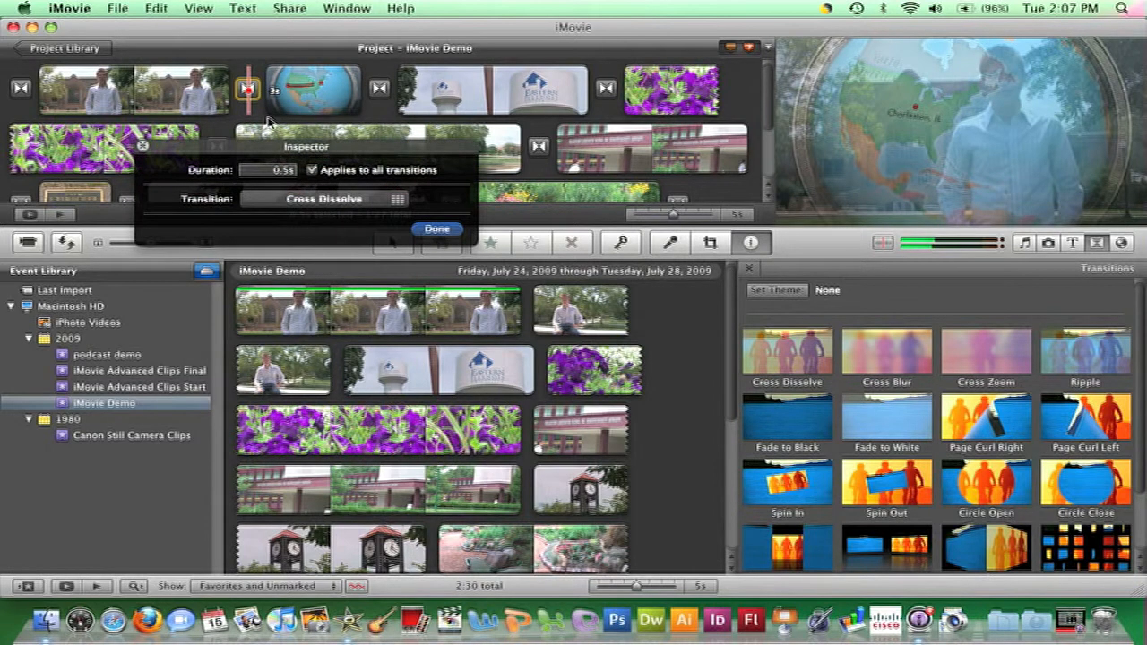
mouse_move(271, 122)
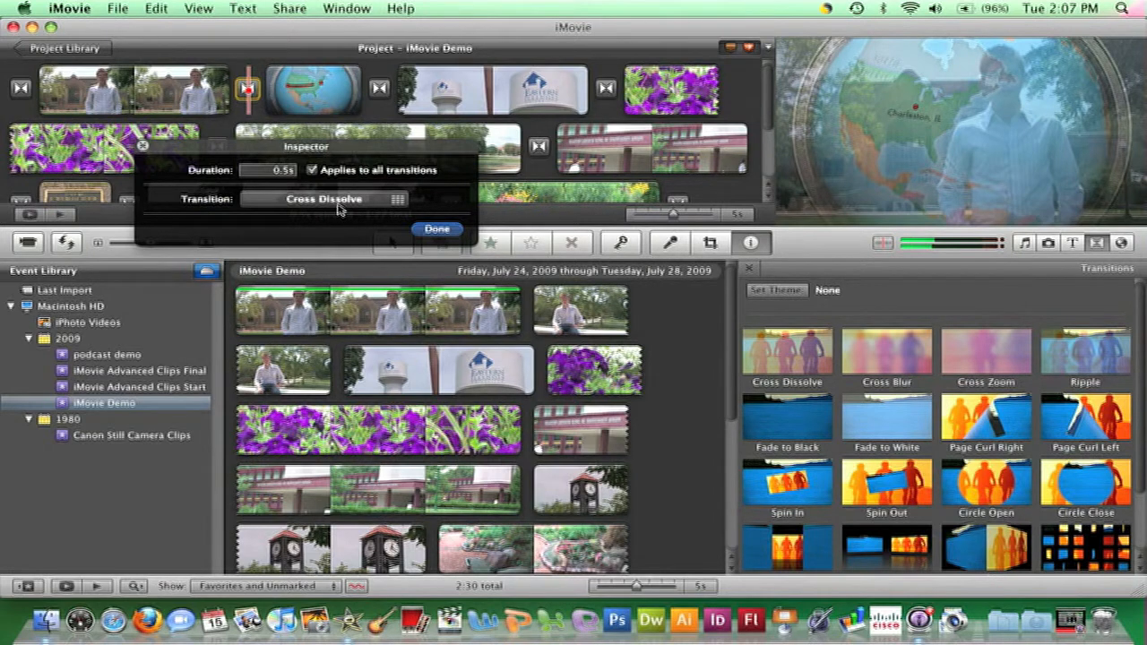
left_click(323, 199)
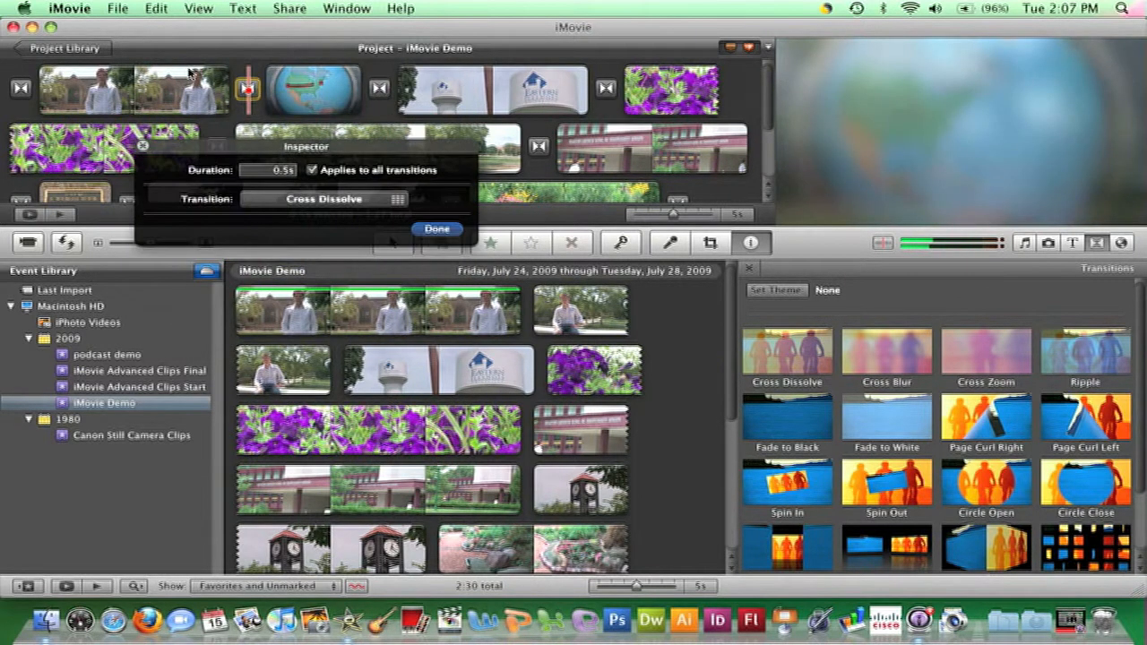
mouse_move(355, 234)
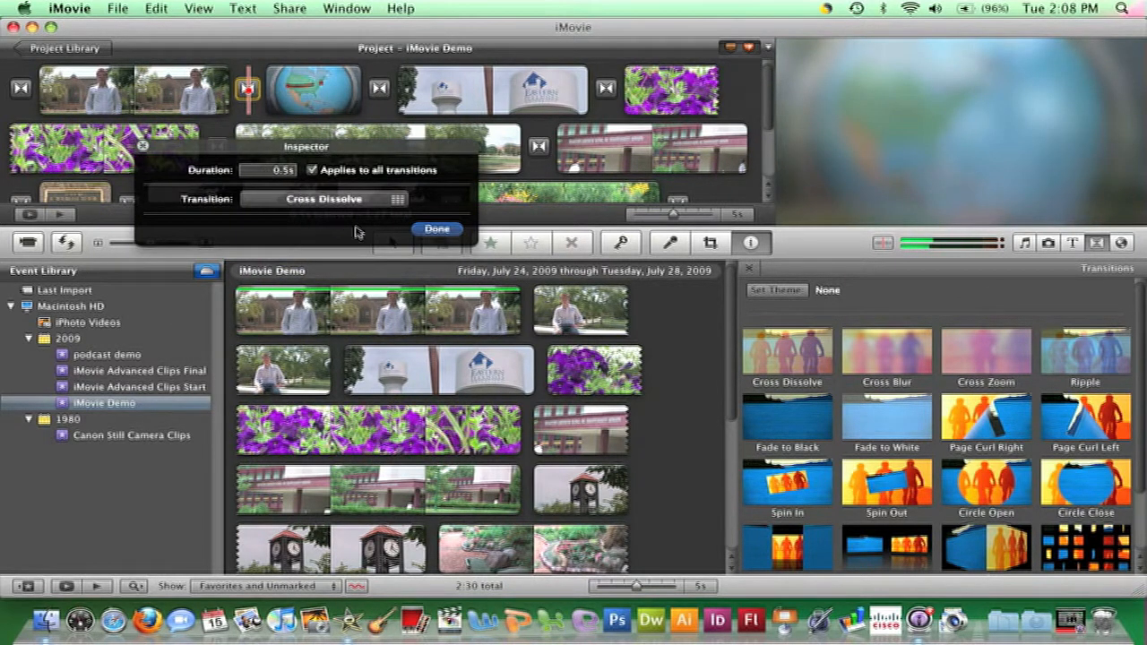